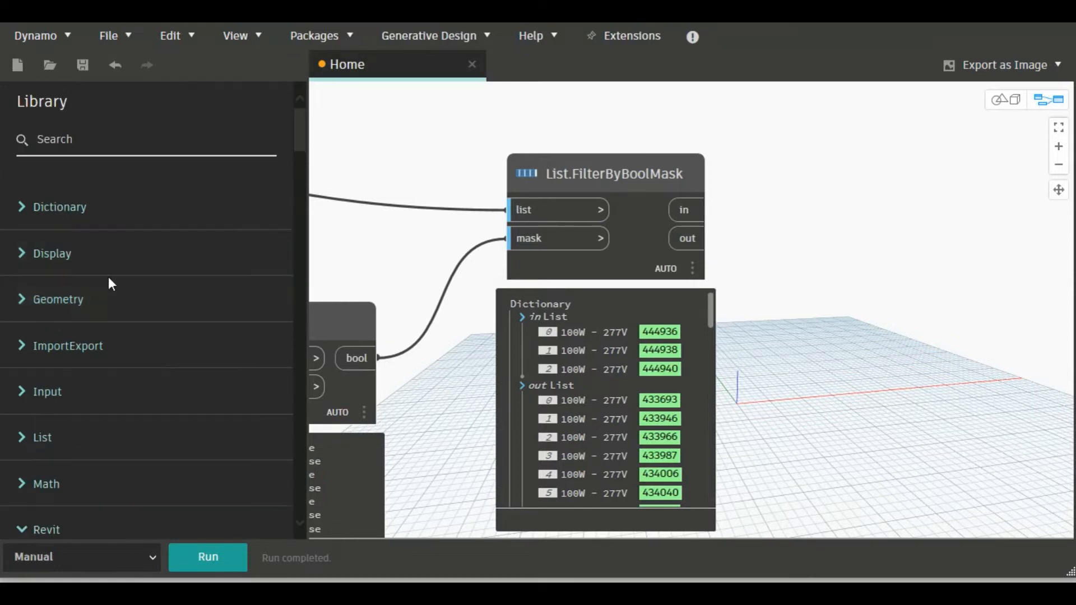
Place a Color Palette node from Display > Color beside the List.FilterByBoolMask node
{"action": "left_click", "coordinate": [50, 253]}
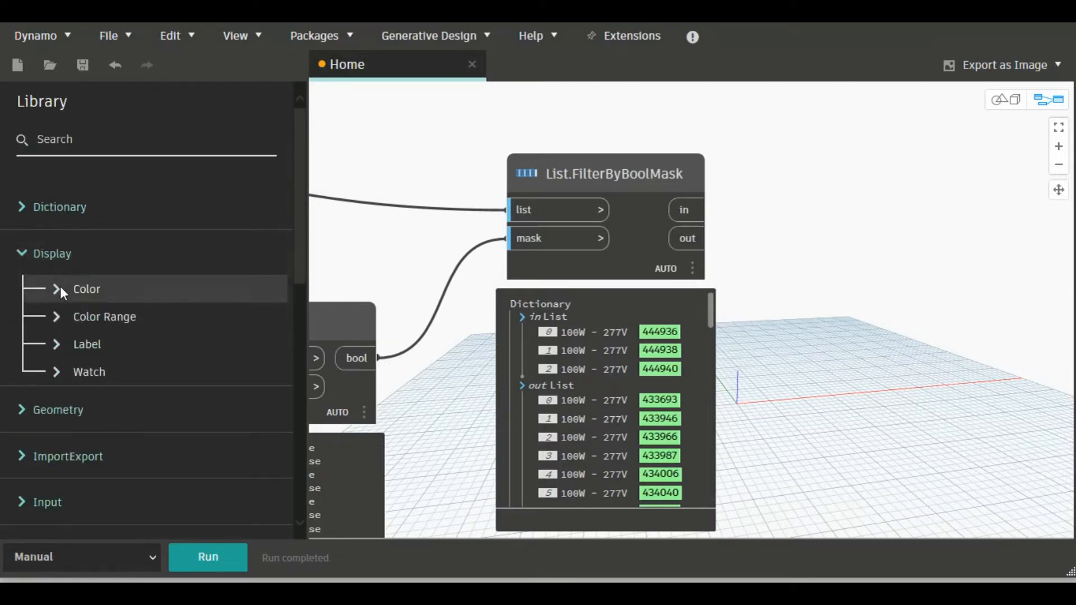
{"action": "left_click", "coordinate": [56, 289]}
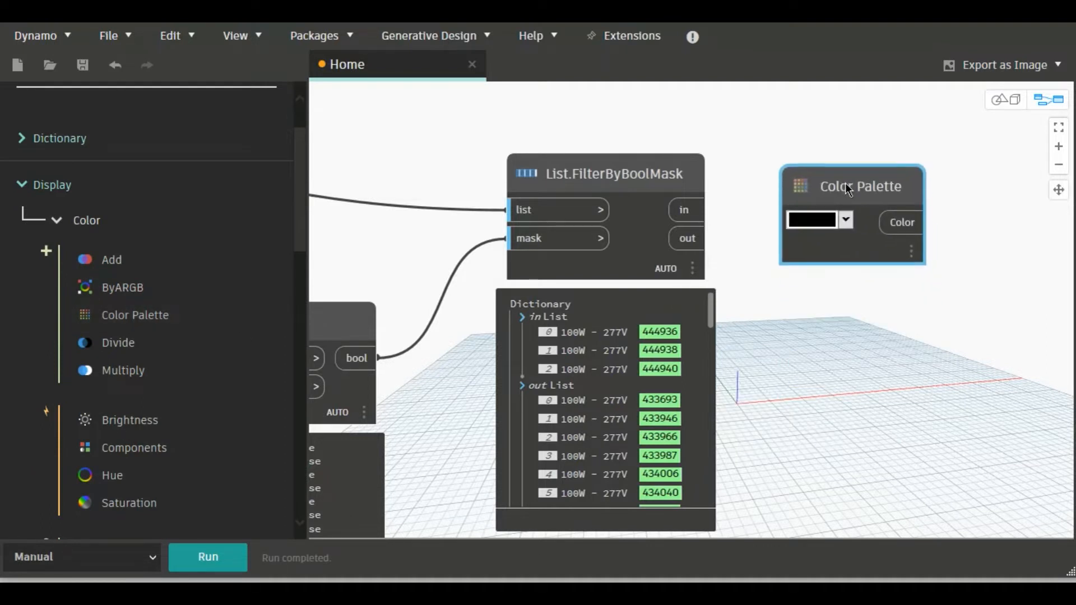
{"action": "left_click", "coordinate": [845, 219]}
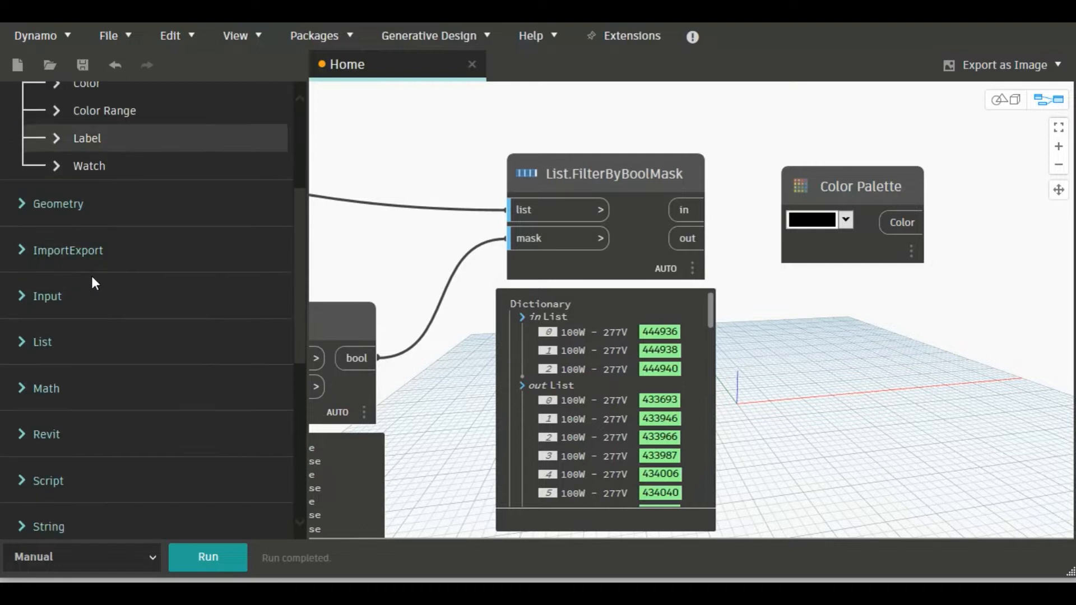
Expand the Revit node categories and scroll to find Element.OverrideColorInView
{"action": "left_click", "coordinate": [24, 434]}
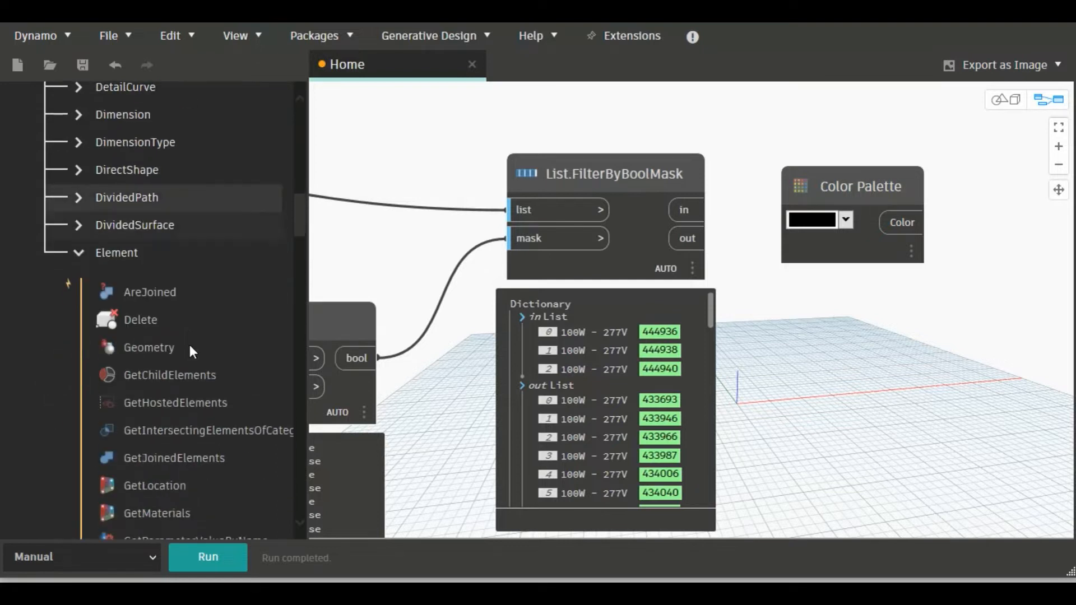
{"action": "scroll", "scroll_direction": "down", "scroll_amount": 3}
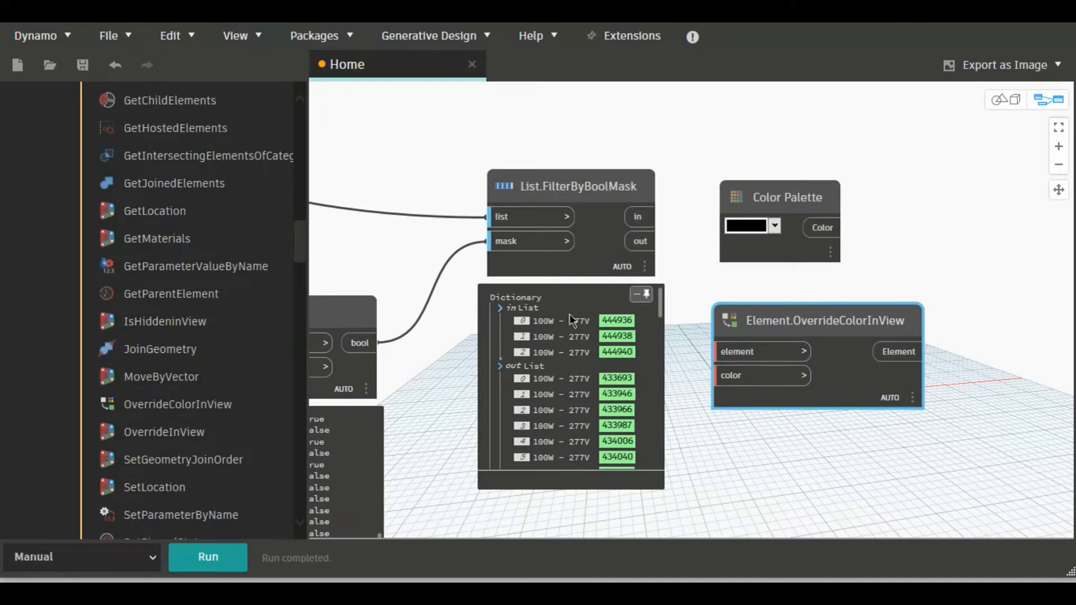
{"action": "mouse_move", "coordinate": [630, 368]}
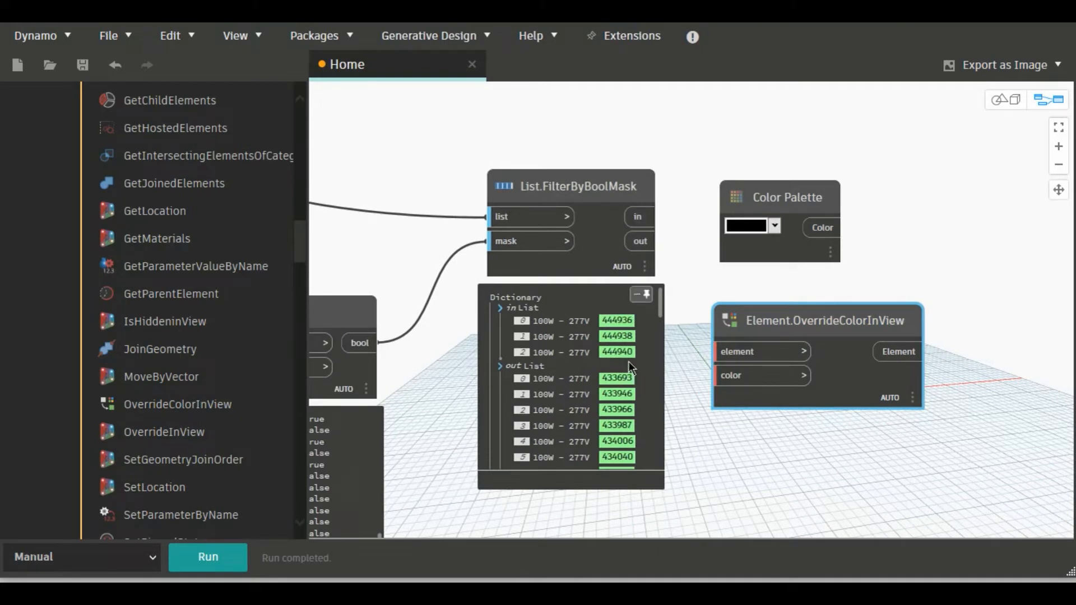
{"action": "mouse_move", "coordinate": [634, 235]}
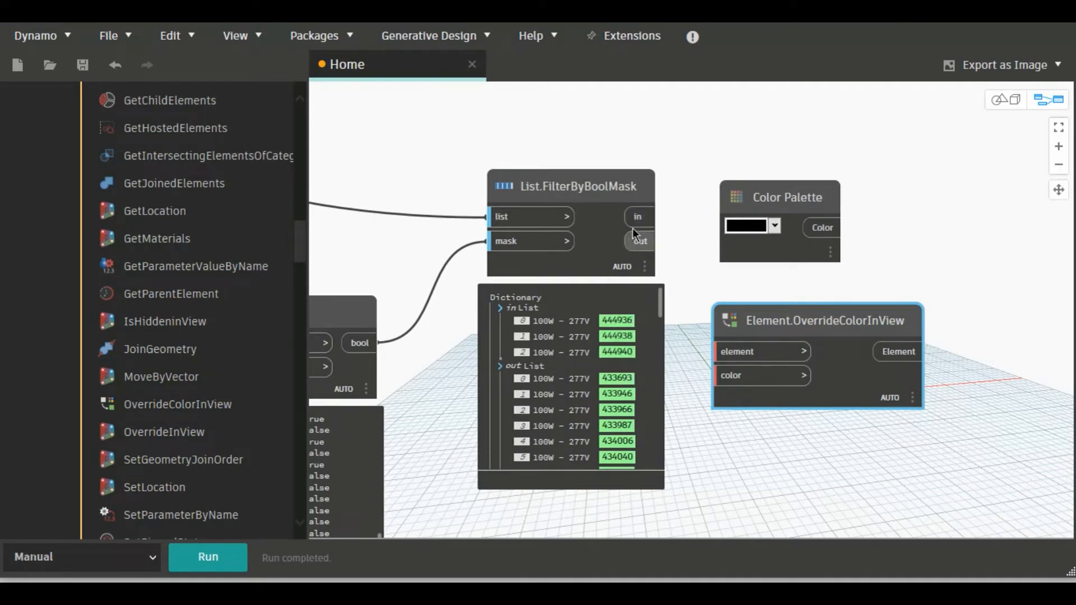
{"action": "mouse_move", "coordinate": [638, 217]}
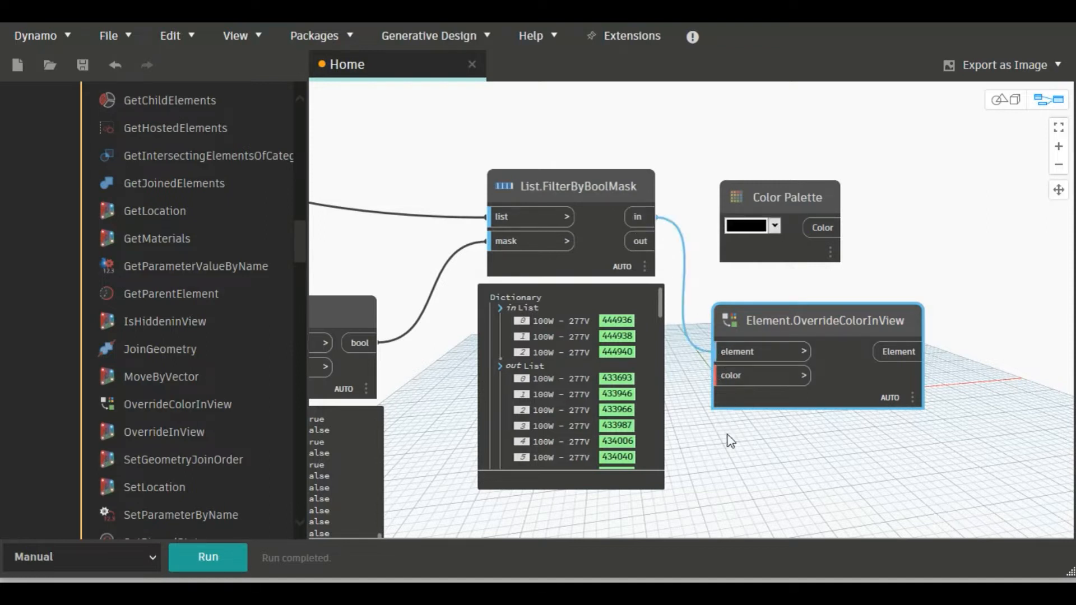
Move the Color Palette below the override node and set its colour to green
{"action": "left_click_drag", "start_coordinate": [779, 197], "coordinate": [738, 469]}
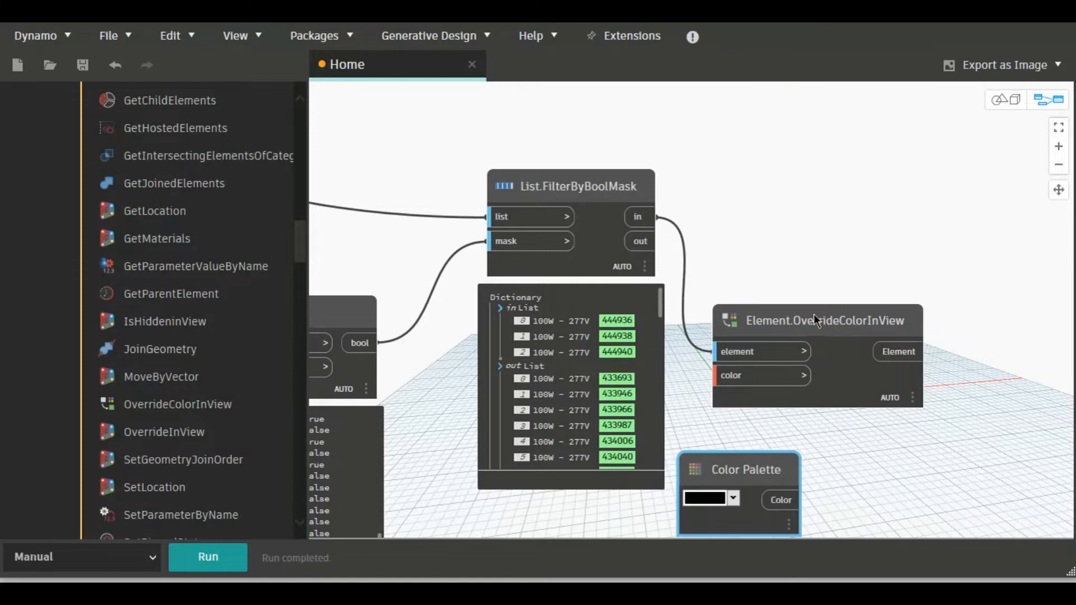
{"action": "left_click", "coordinate": [733, 499]}
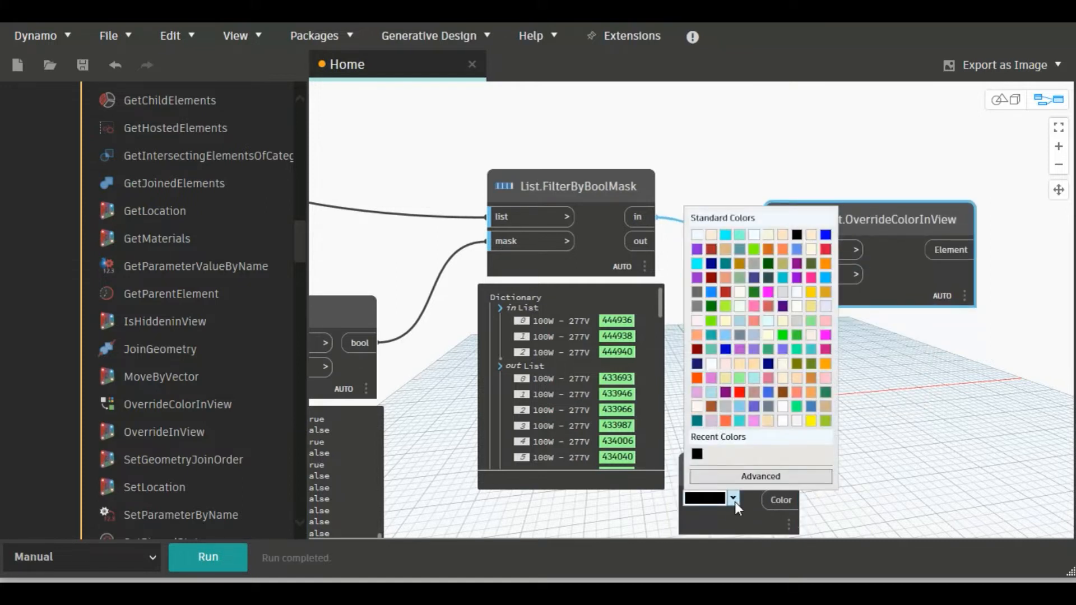
{"action": "mouse_move", "coordinate": [770, 308]}
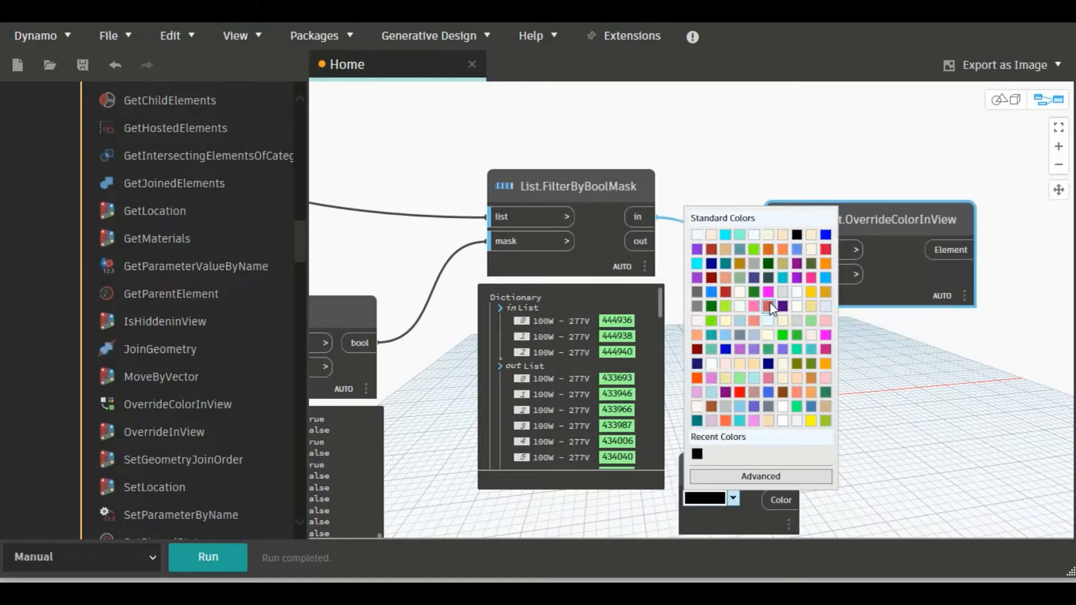
{"action": "left_click", "coordinate": [796, 334]}
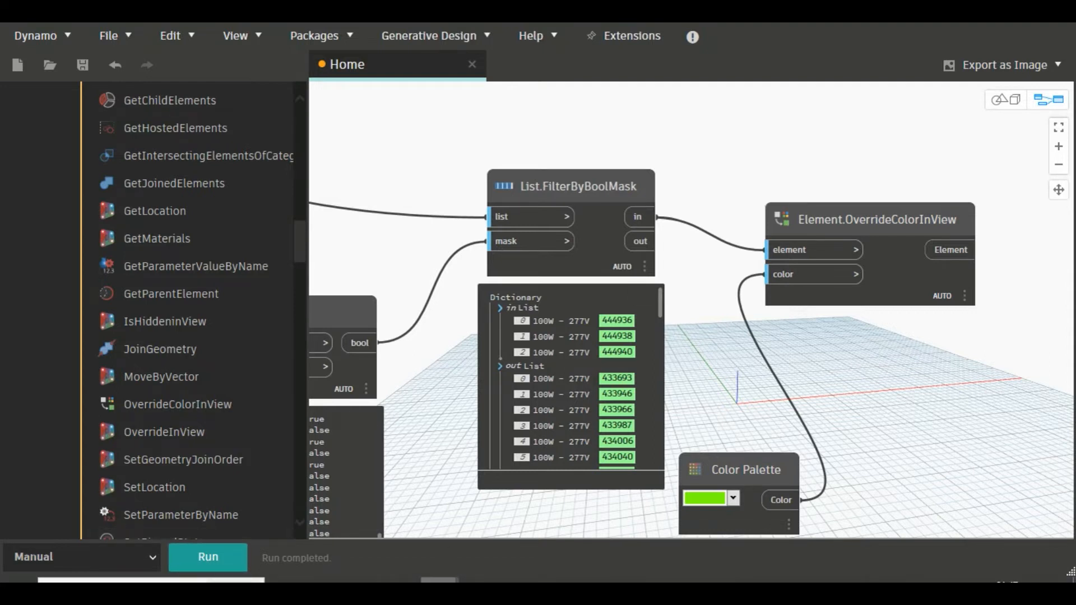
{"action": "mouse_move", "coordinate": [1059, 62]}
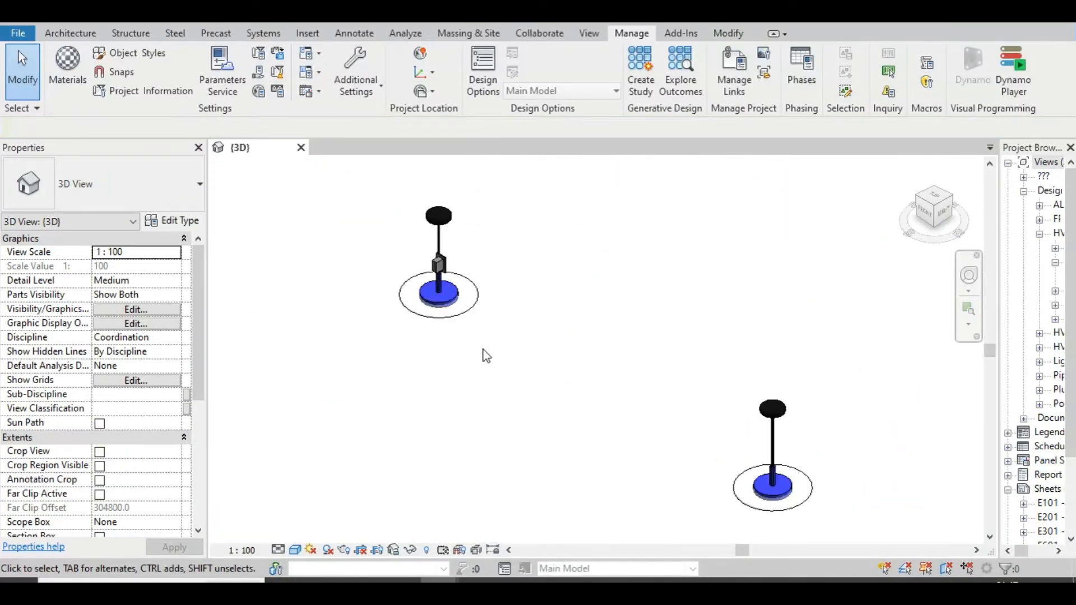
{"action": "left_click_drag", "start_coordinate": [481, 355], "coordinate": [690, 462]}
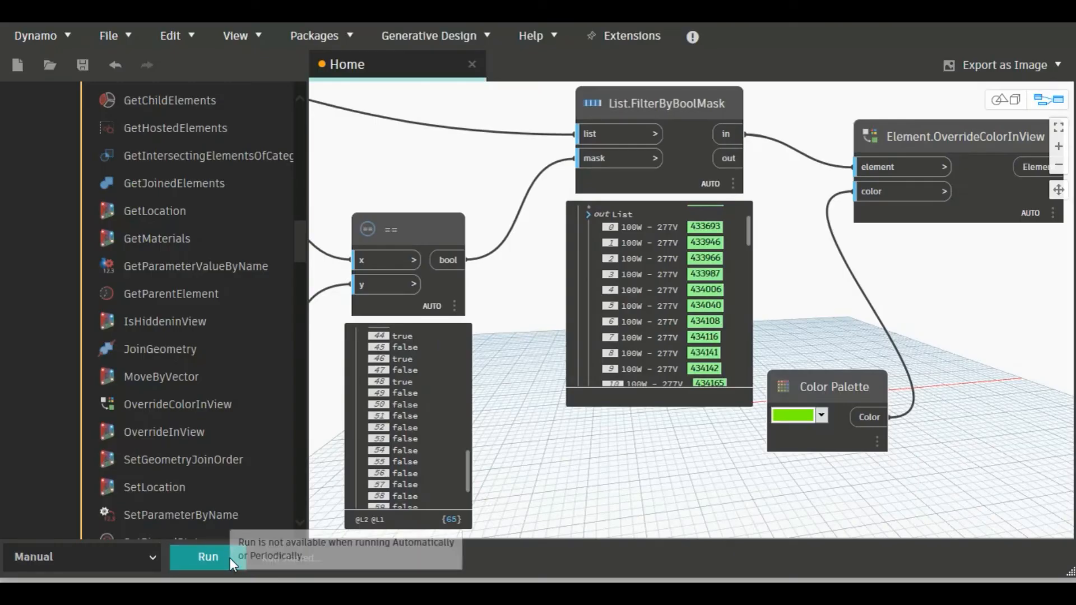
Run the graph to colour the filtered 'in' lighting fixtures green
{"action": "left_click", "coordinate": [207, 557]}
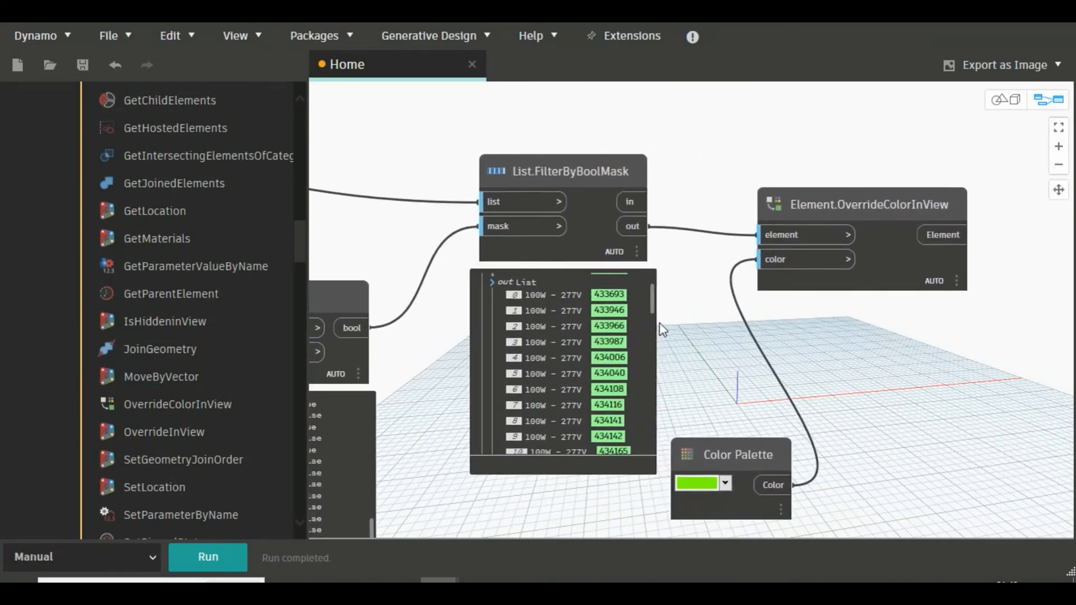
Set the Color Palette to magenta and rerun the graph on the 'out' fixtures
{"action": "left_click", "coordinate": [724, 483]}
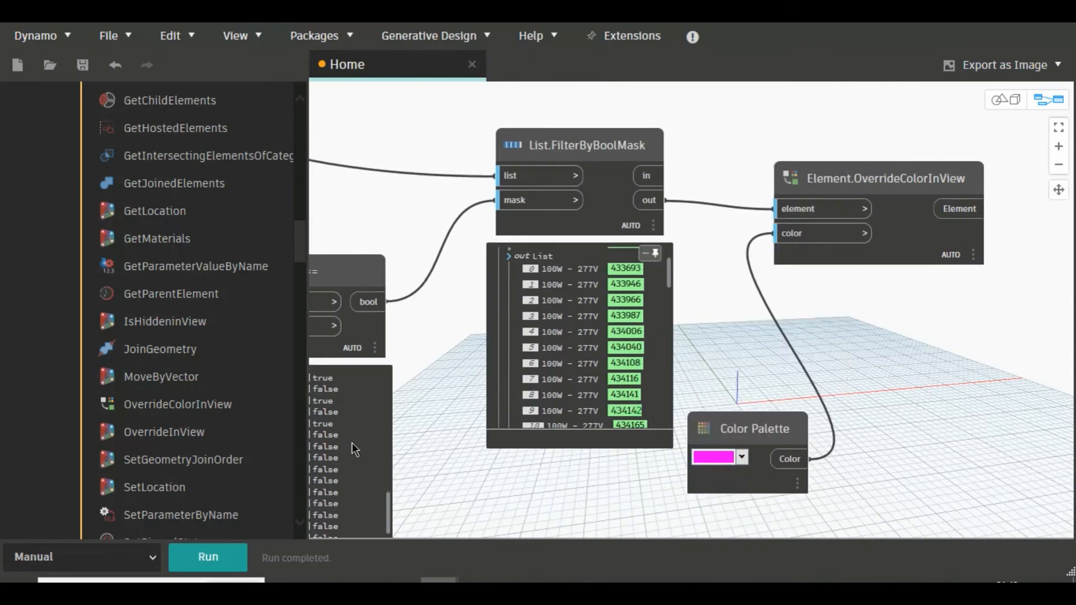
{"action": "left_click", "coordinate": [207, 557]}
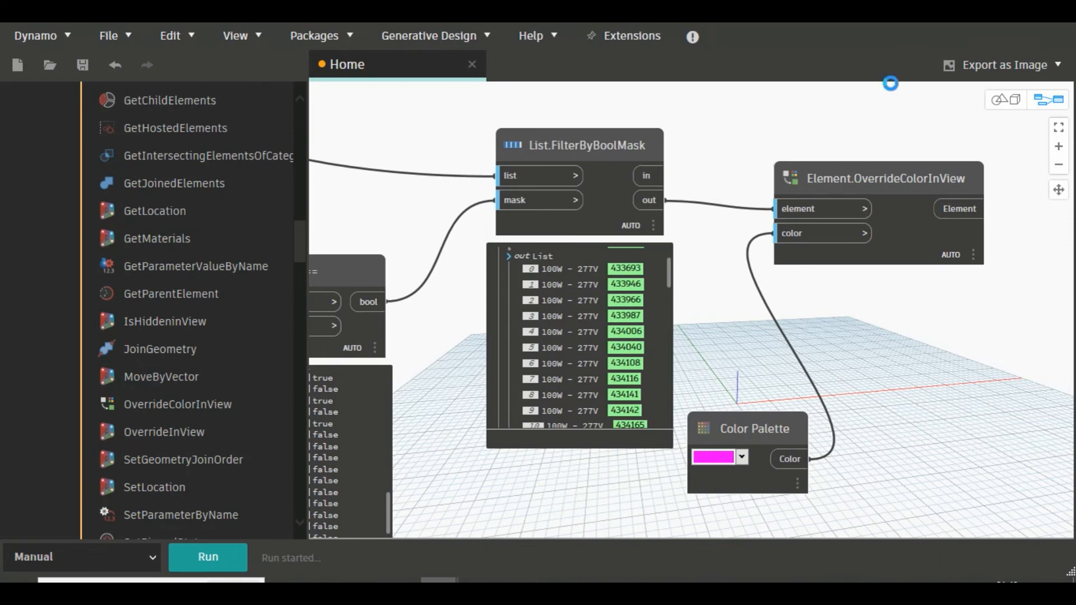